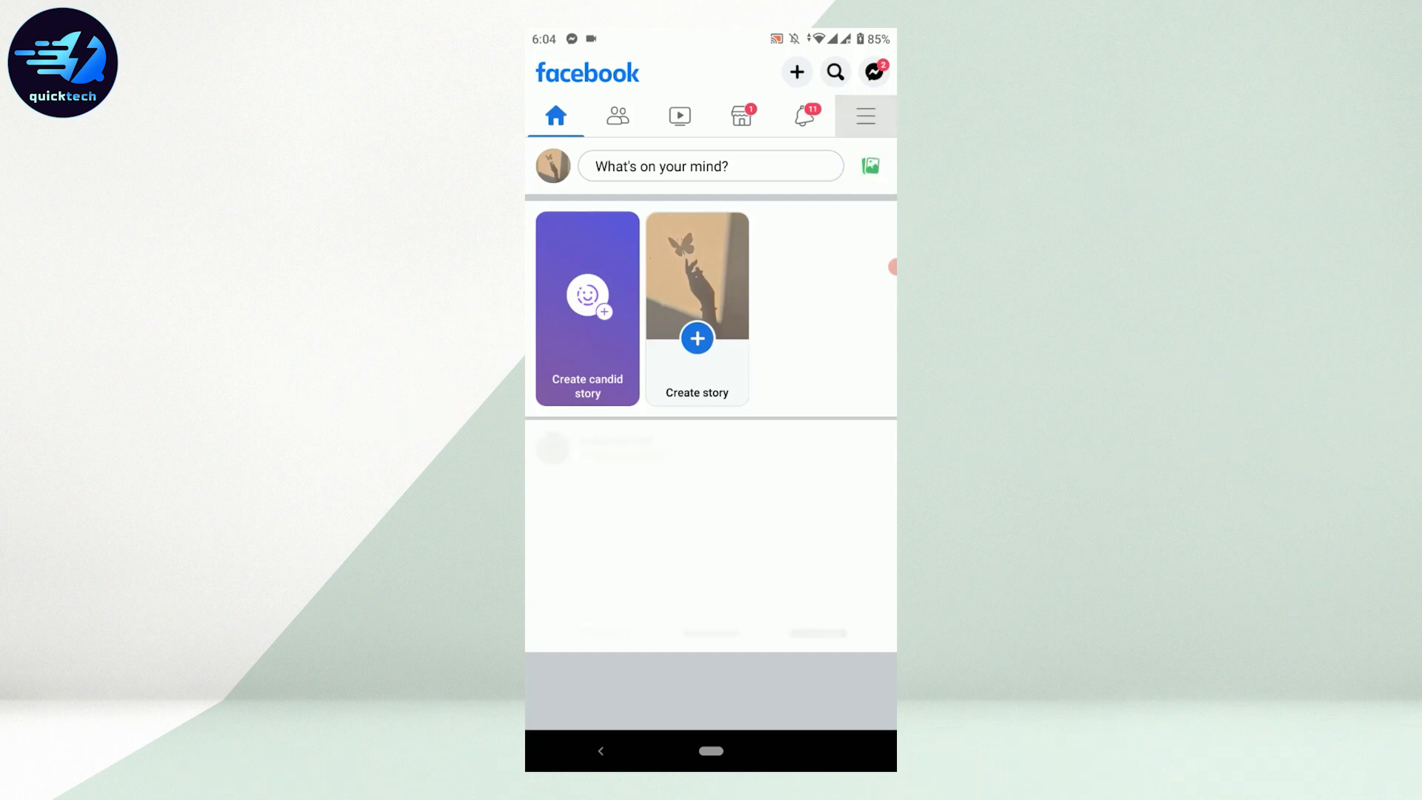
Reach the Settings & privacy page from the menu tab
{"action": "left_click", "coordinate": [866, 115]}
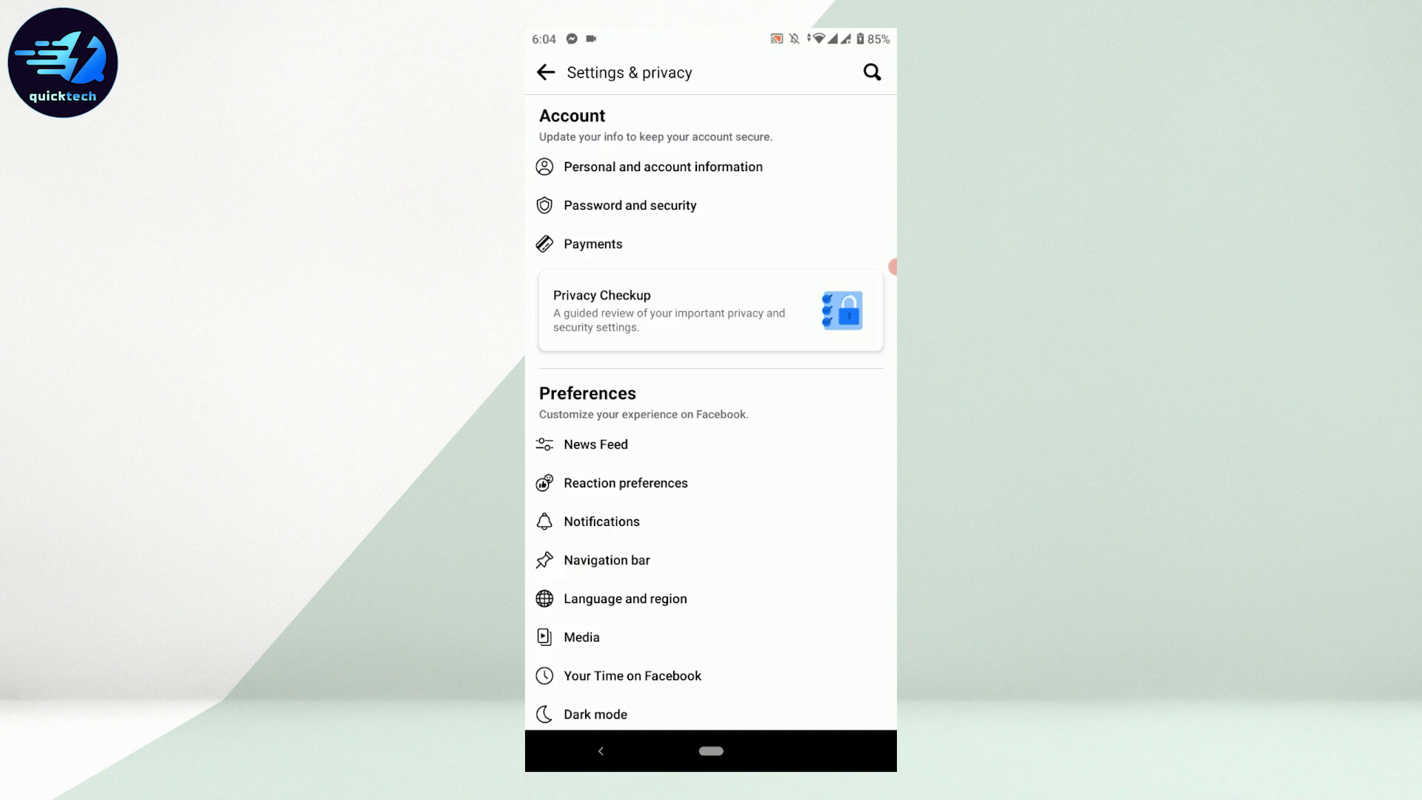
Show the Password and security page scrolled to the Login section
{"action": "left_click", "coordinate": [631, 205]}
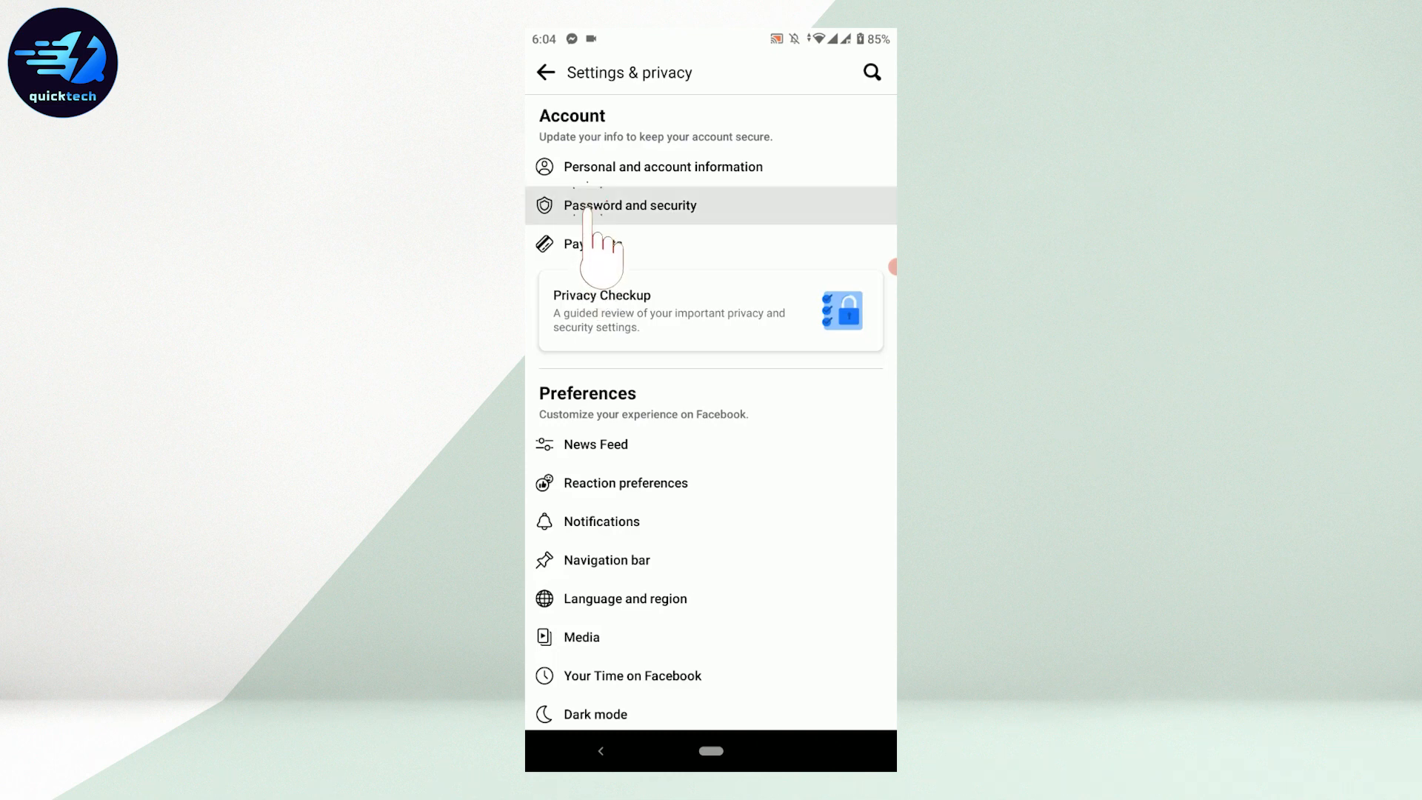
{"action": "left_click", "coordinate": [631, 204]}
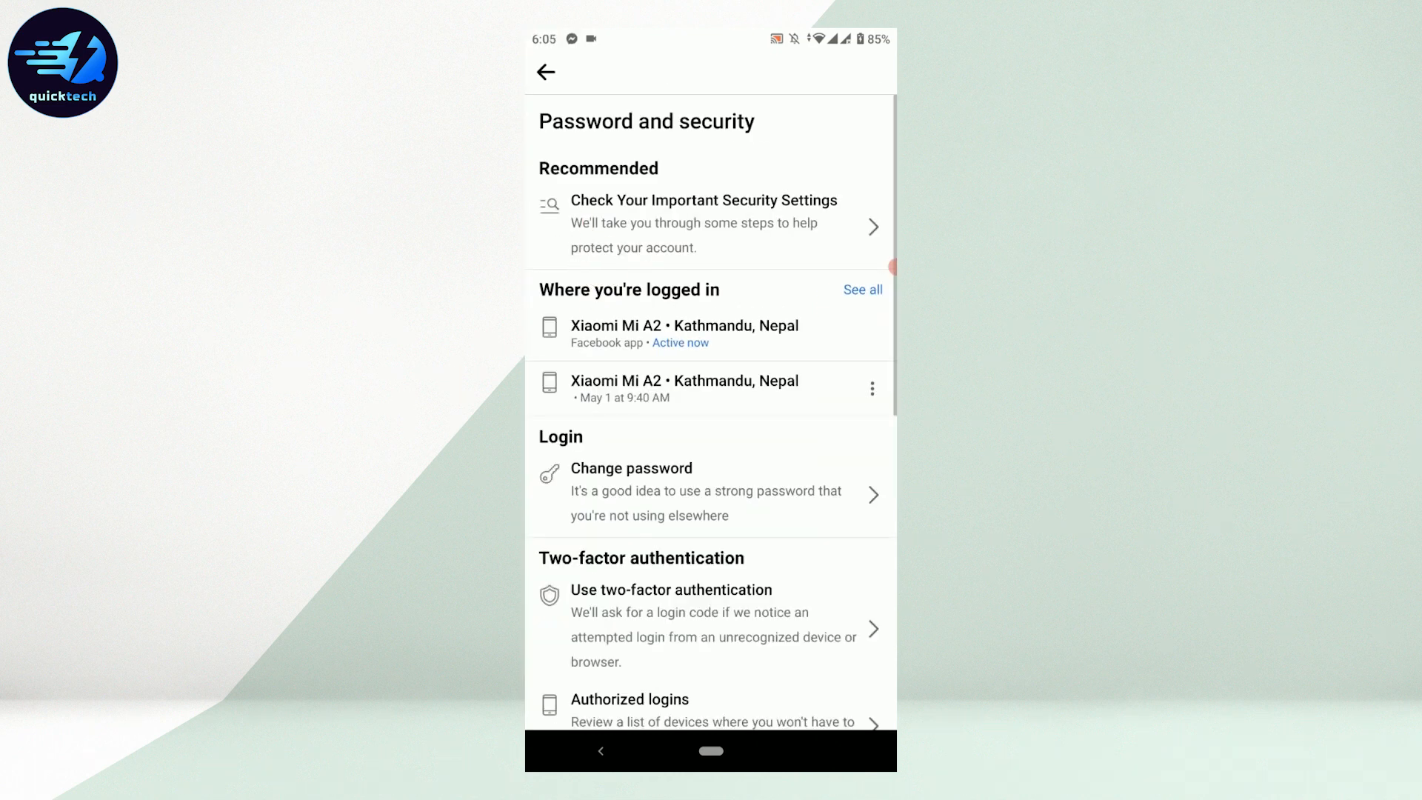
{"action": "scroll", "scroll_direction": "down", "scroll_amount": 3}
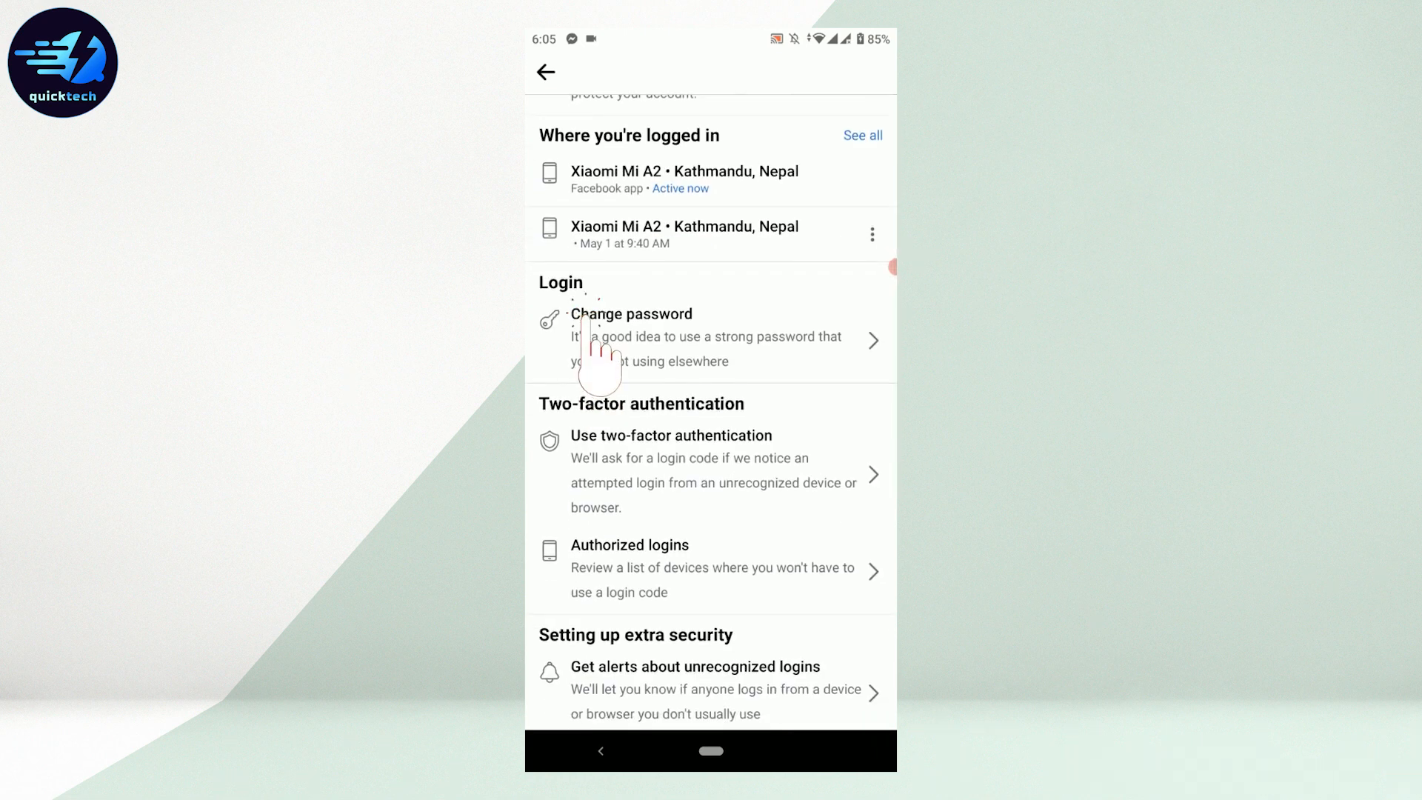
Enter the current and new password in Change password and apply Update password
{"action": "left_click", "coordinate": [634, 314]}
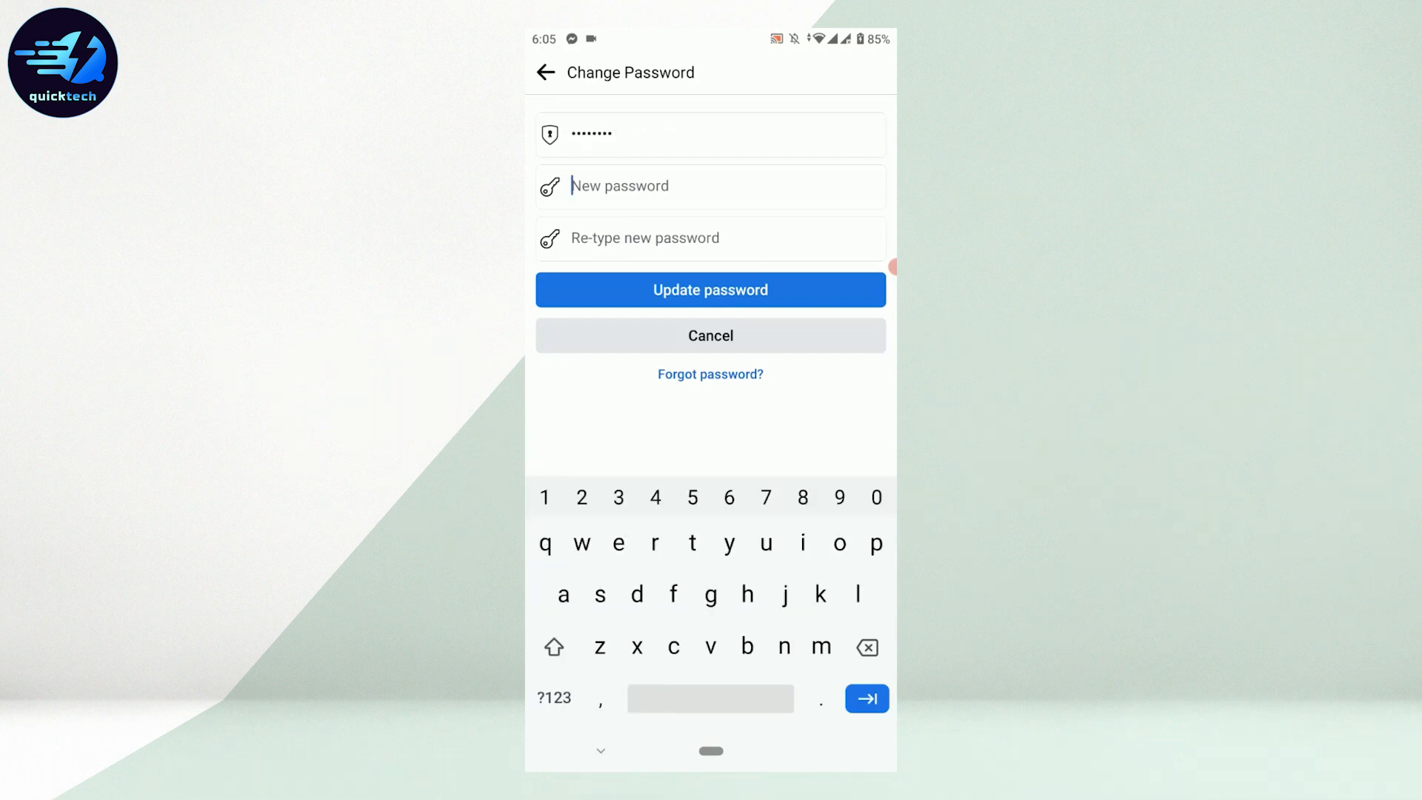
{"action": "type", "text": "password"}
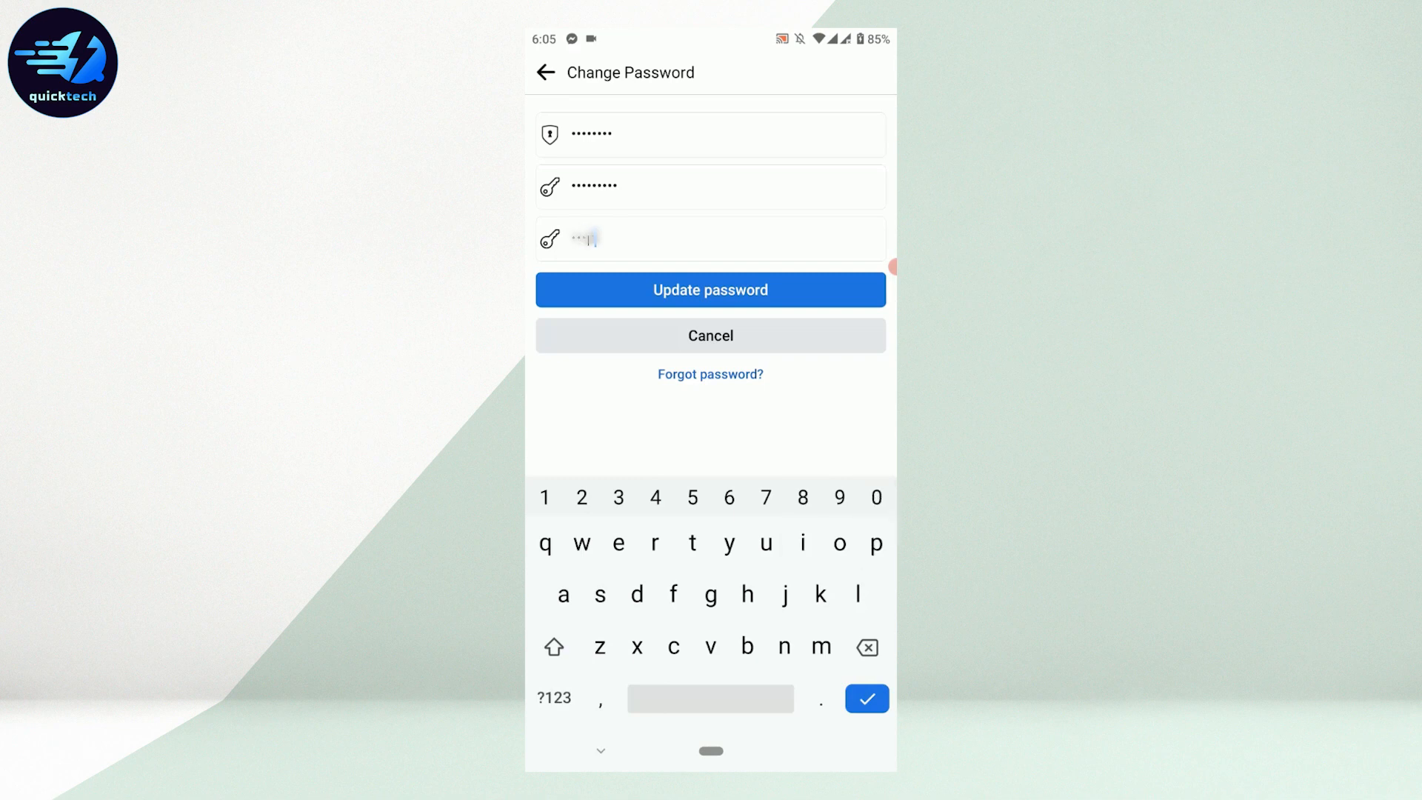
{"action": "left_click", "coordinate": [711, 291]}
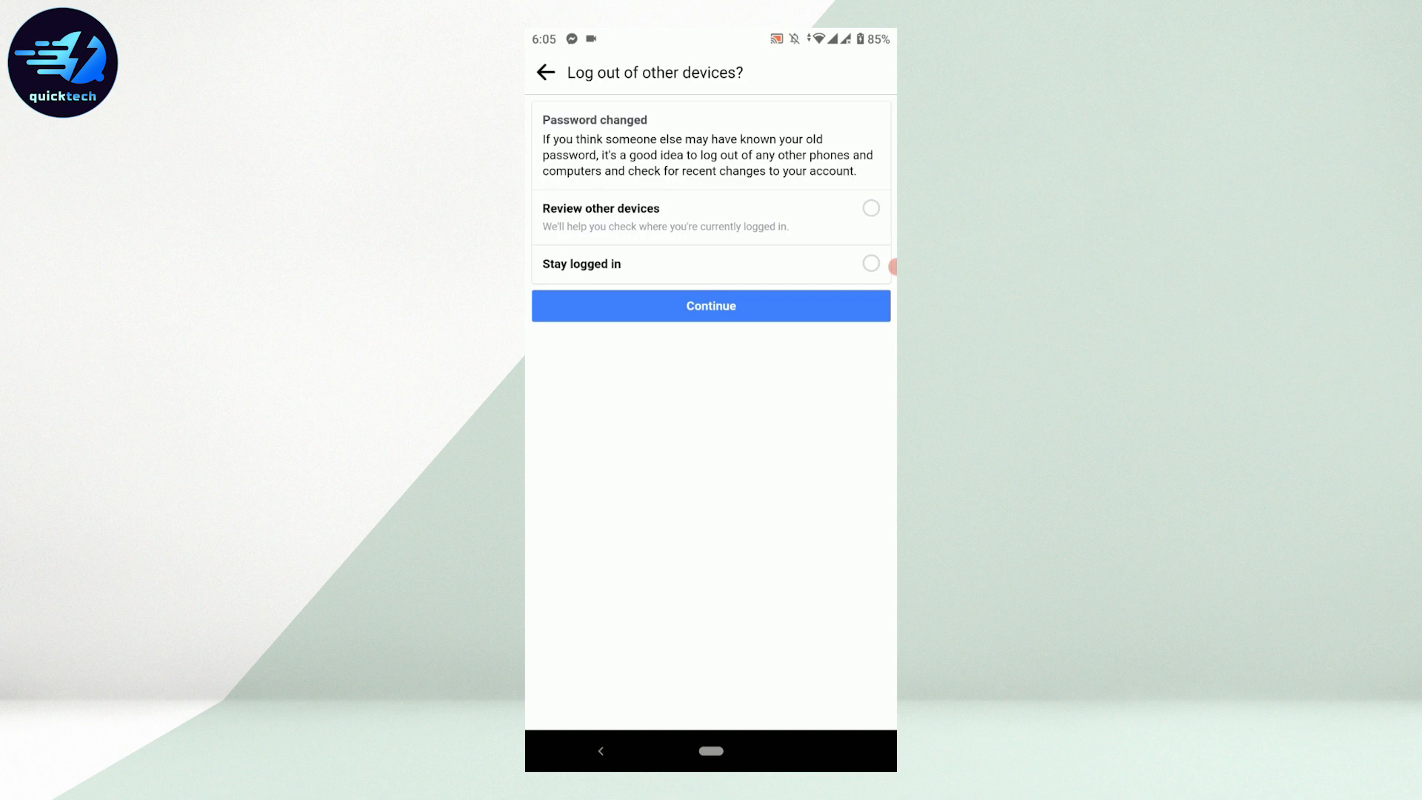
Choose Stay logged in on other devices, continue, and return to Settings & privacy
{"action": "left_click", "coordinate": [871, 263]}
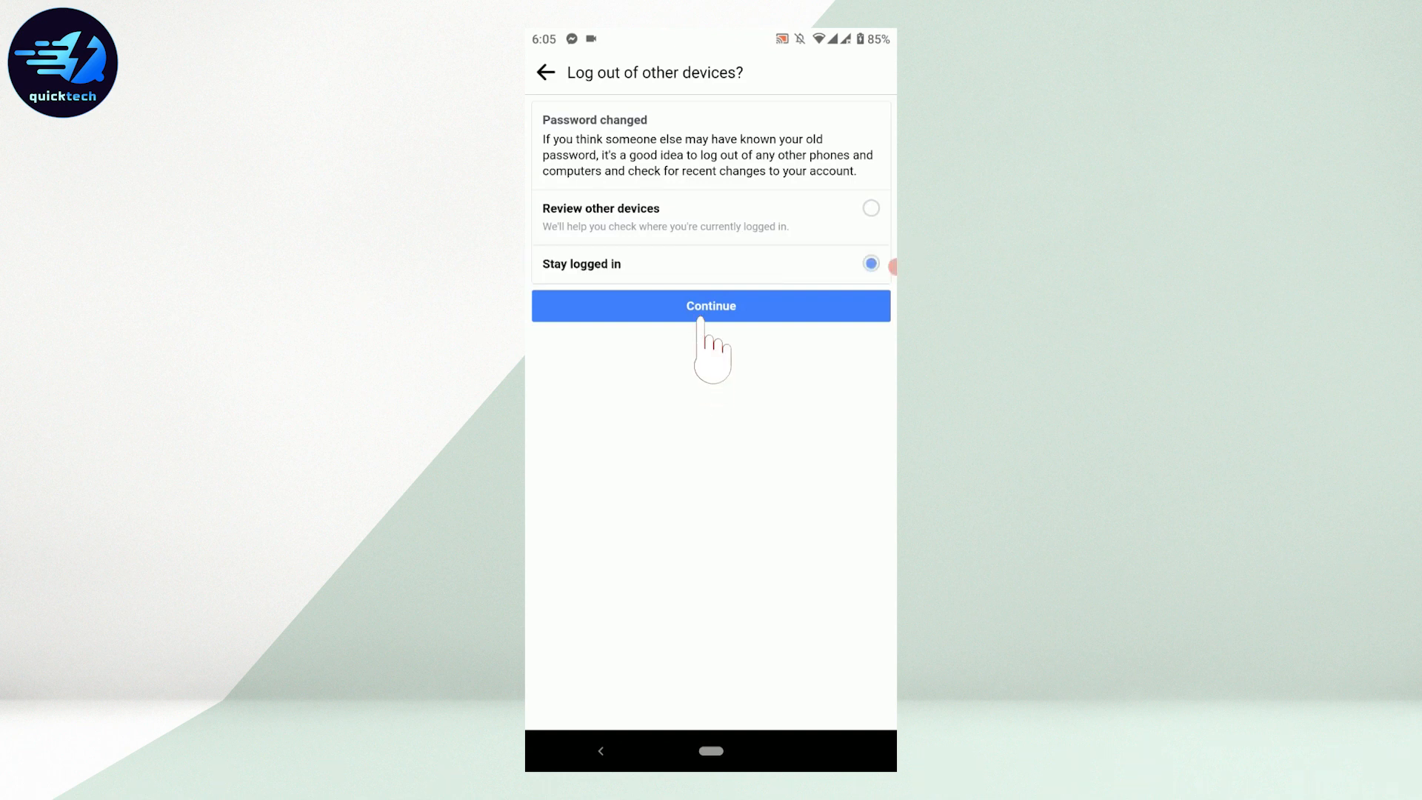
{"action": "left_click", "coordinate": [711, 306]}
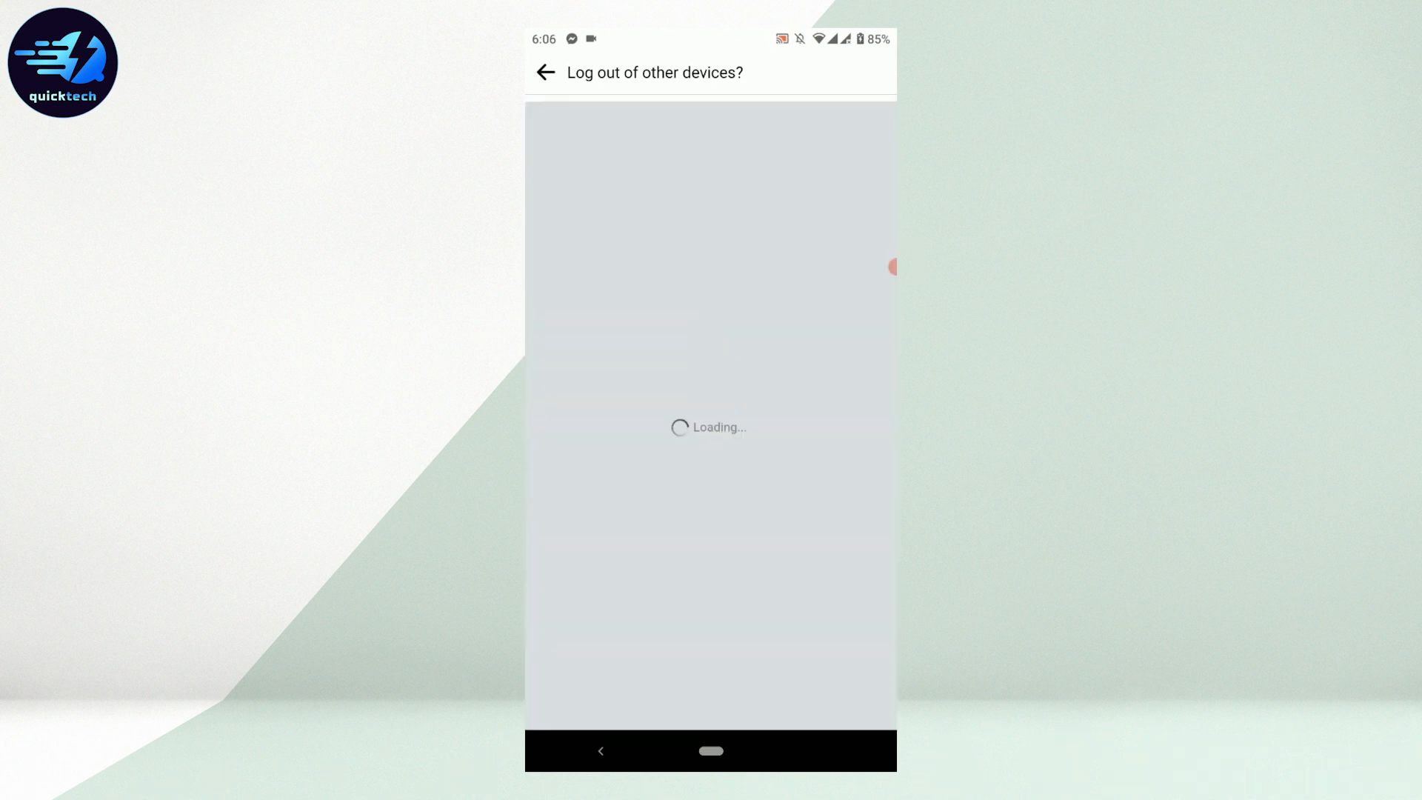
{"action": "left_click", "coordinate": [546, 71]}
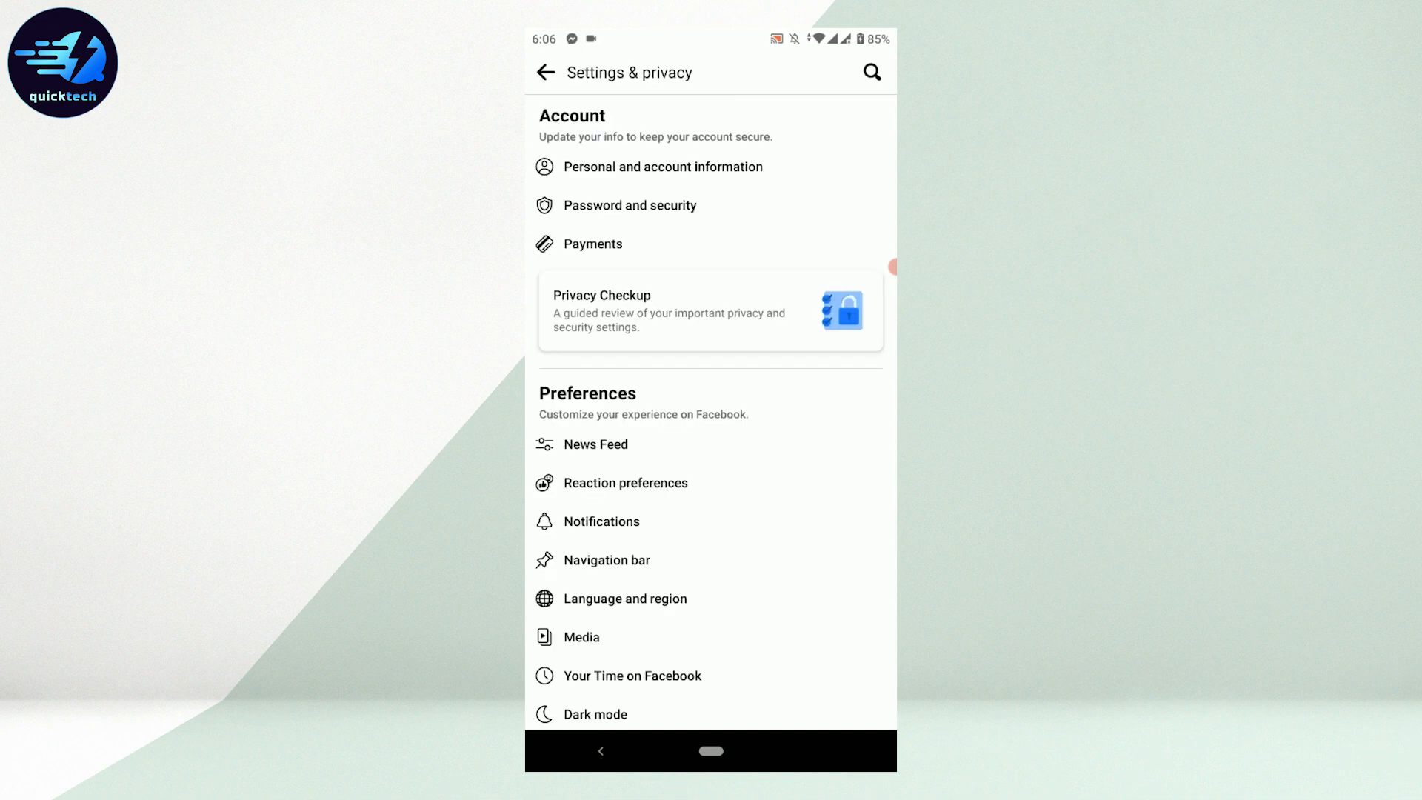